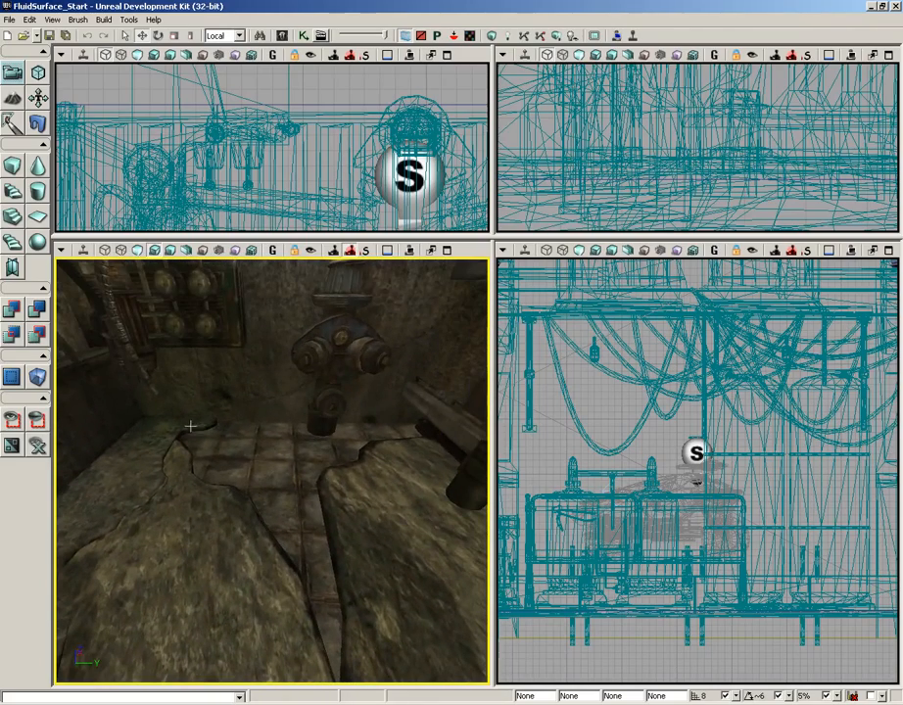
mouse_move(414, 411)
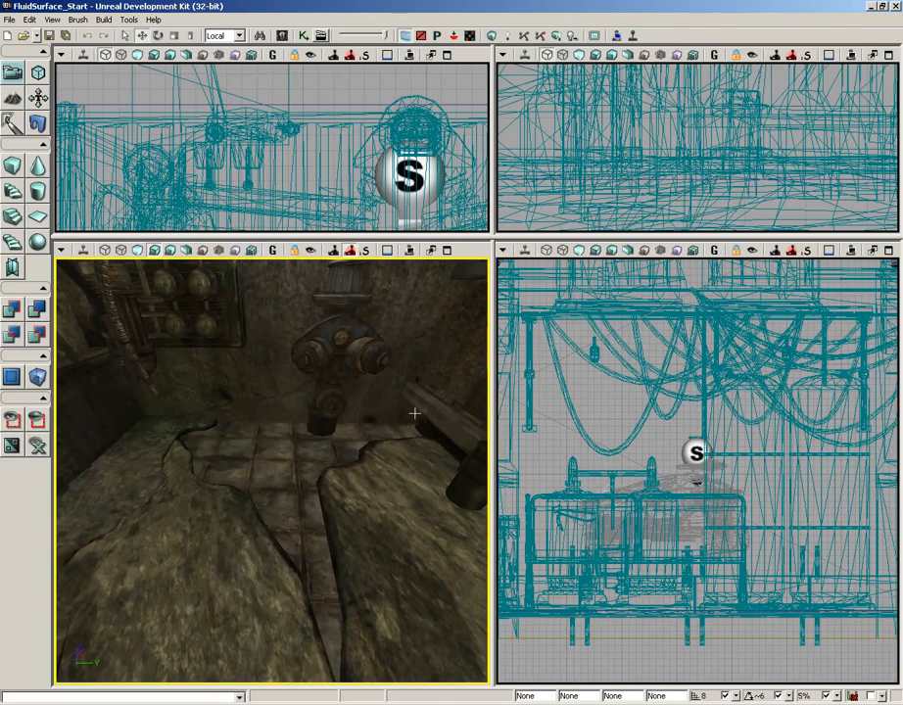
mouse_move(290, 372)
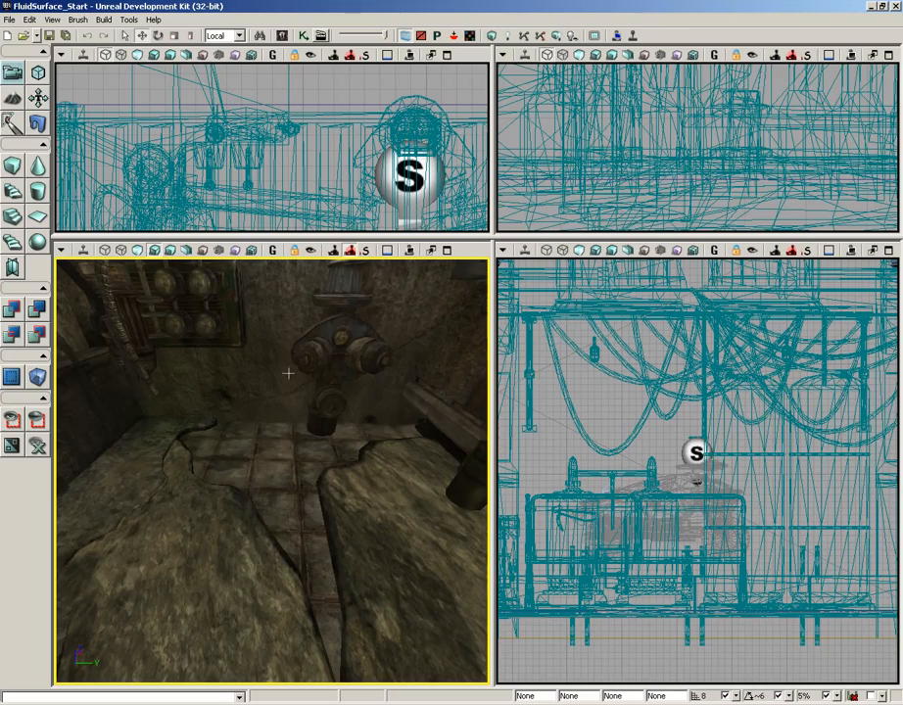
mouse_move(309, 251)
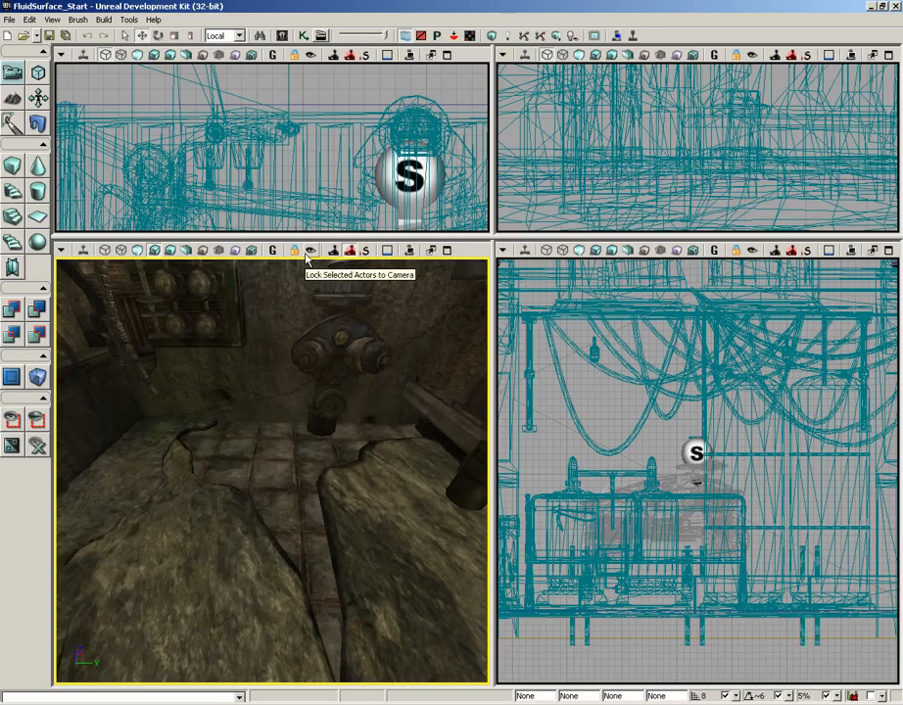
mouse_move(283, 61)
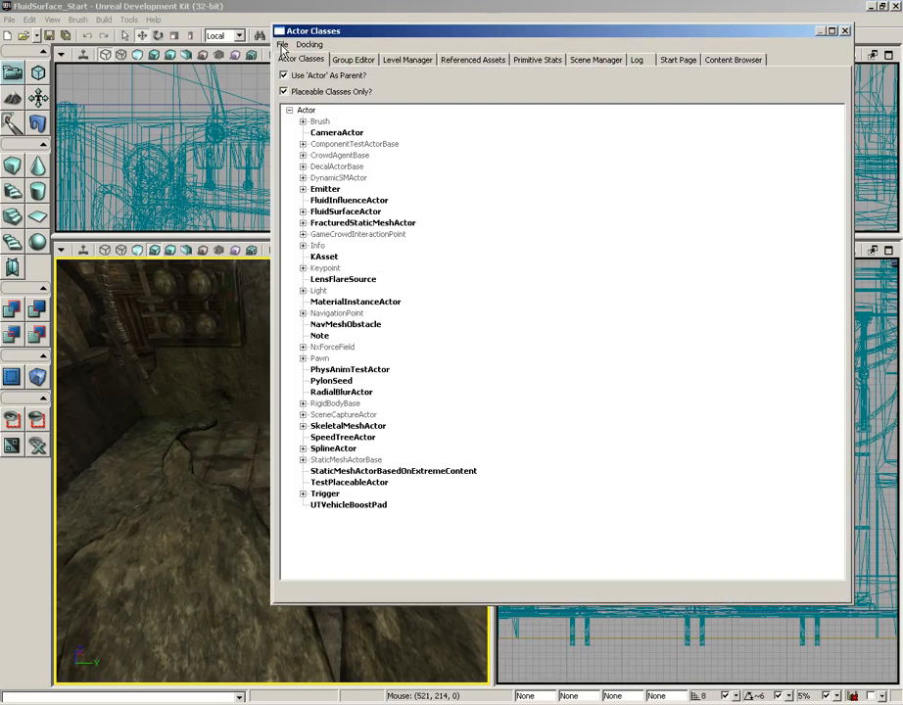
mouse_move(376, 180)
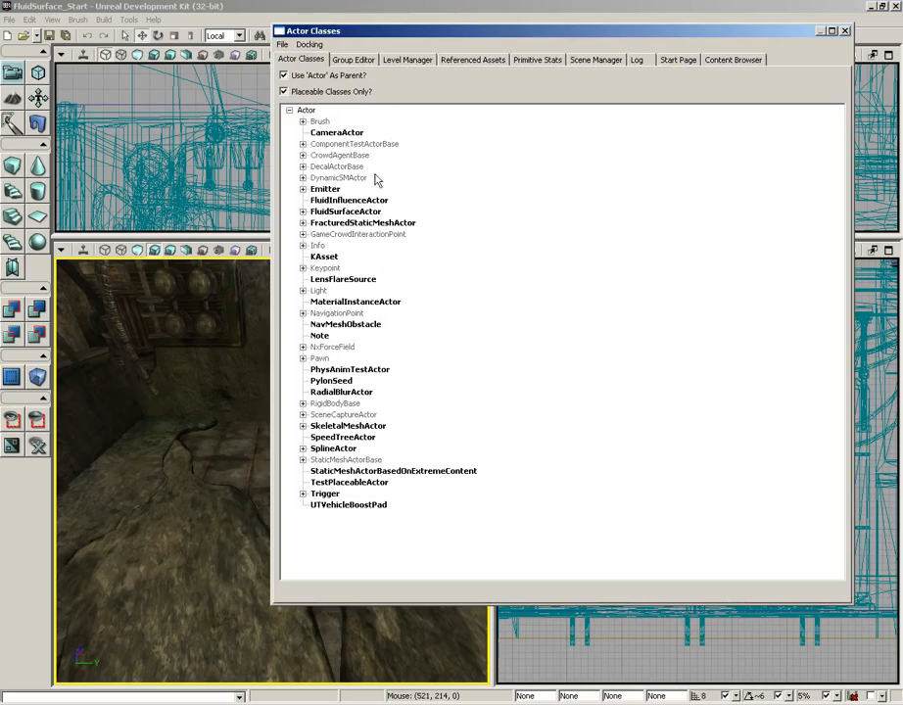
Select FluidSurfaceActor as the actor class to place
left_click(345, 211)
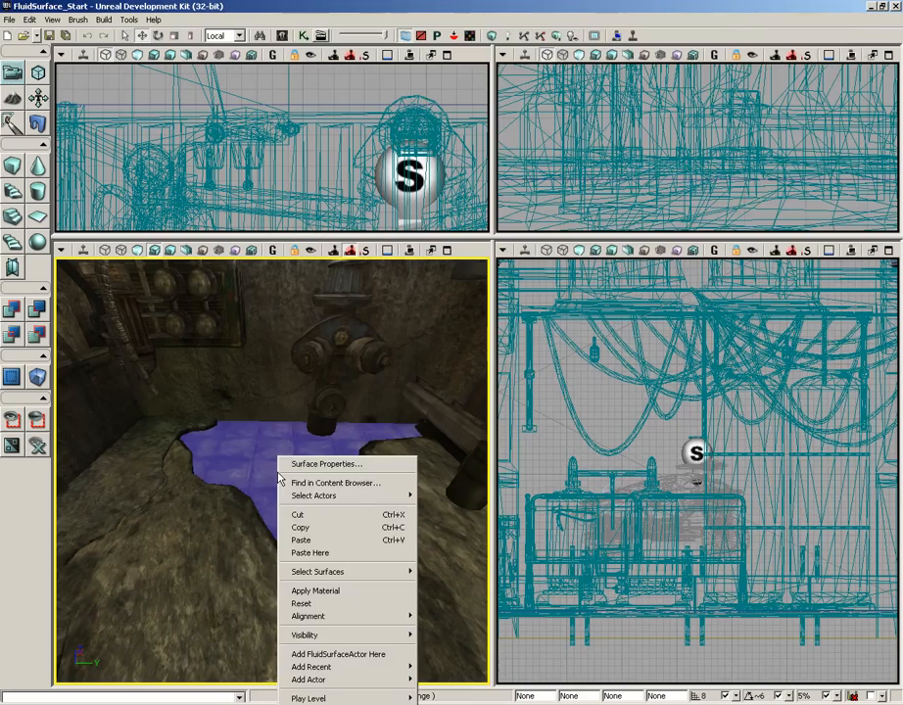
mouse_move(337, 654)
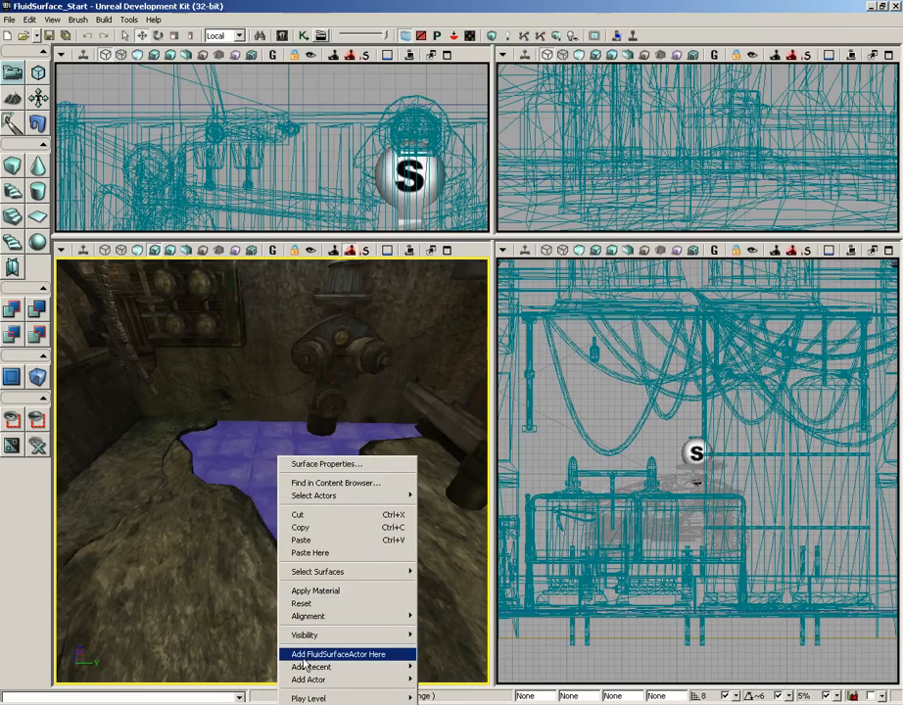
Add a FluidSurfaceActor on the puddle floor, creating FluidSurfaceActor_0
left_click(336, 654)
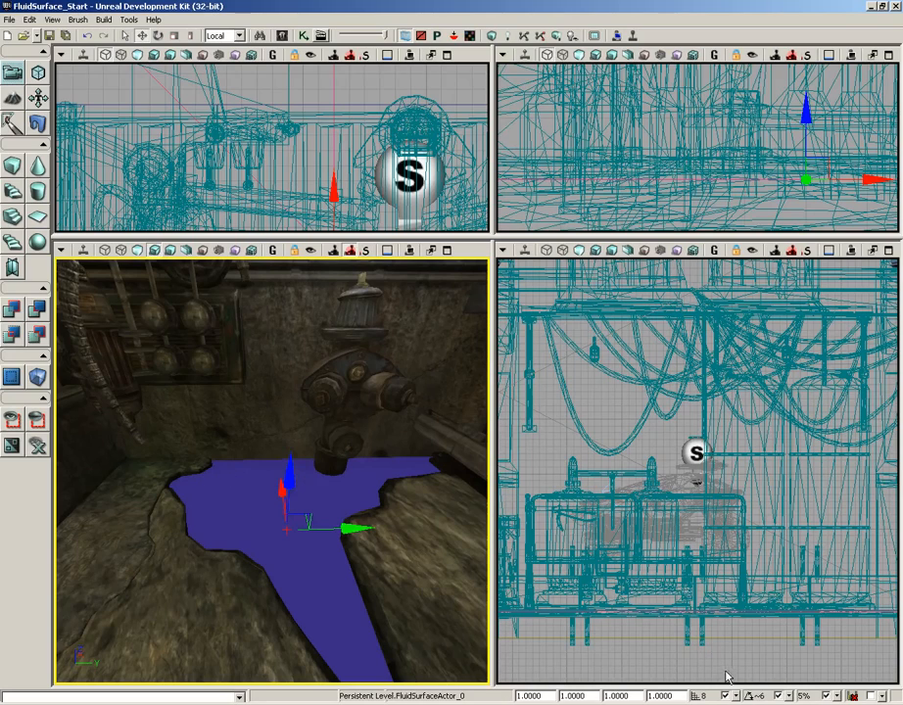
mouse_move(728, 697)
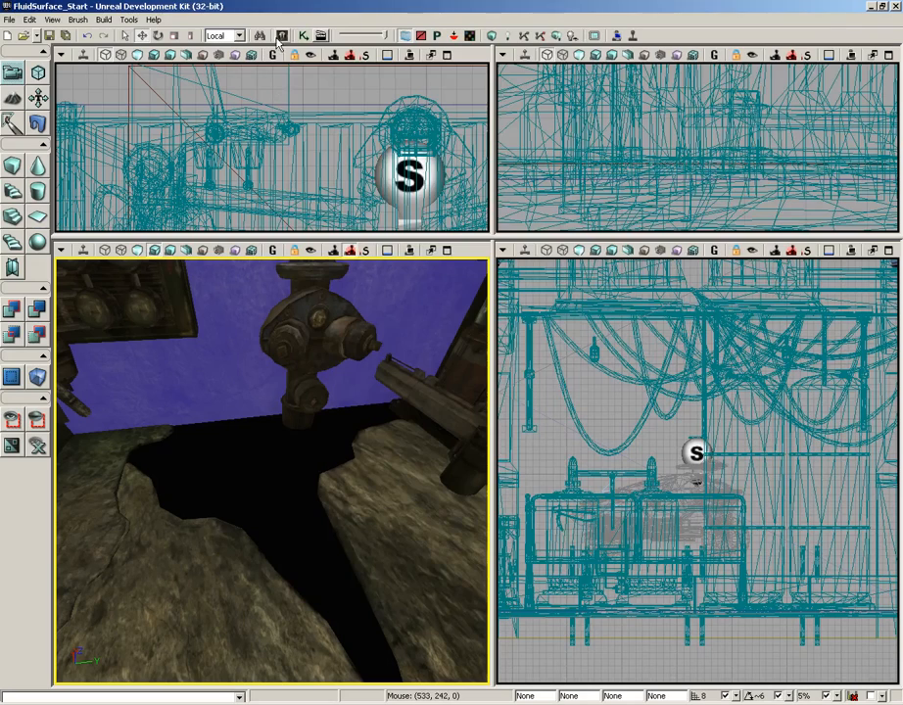
Select SceneCaptureCubeMapActor under SceneCaptureActor in Actor Classes
left_click(282, 35)
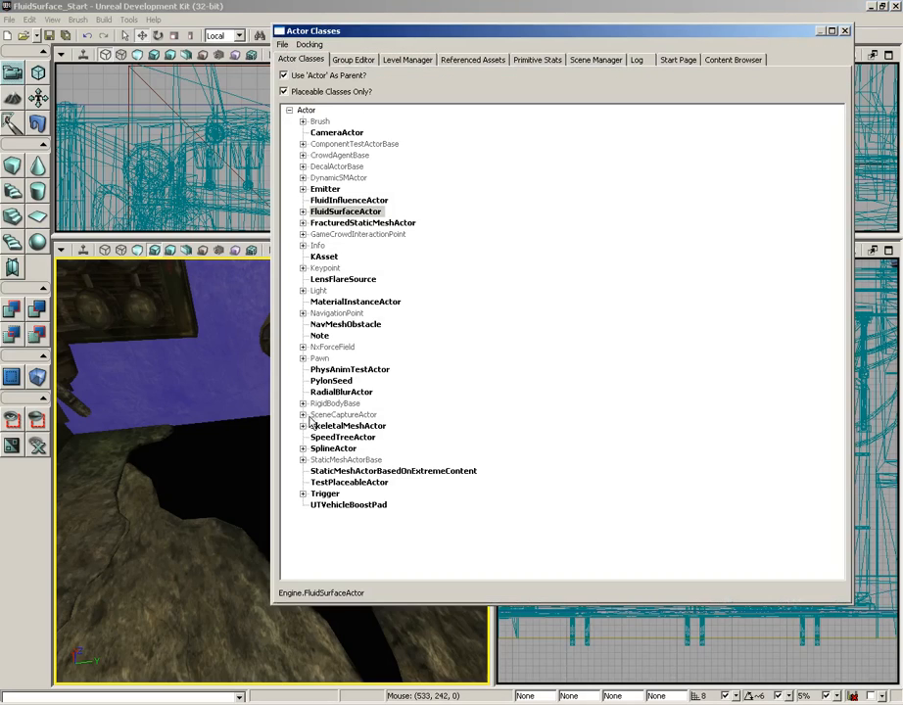
left_click(304, 415)
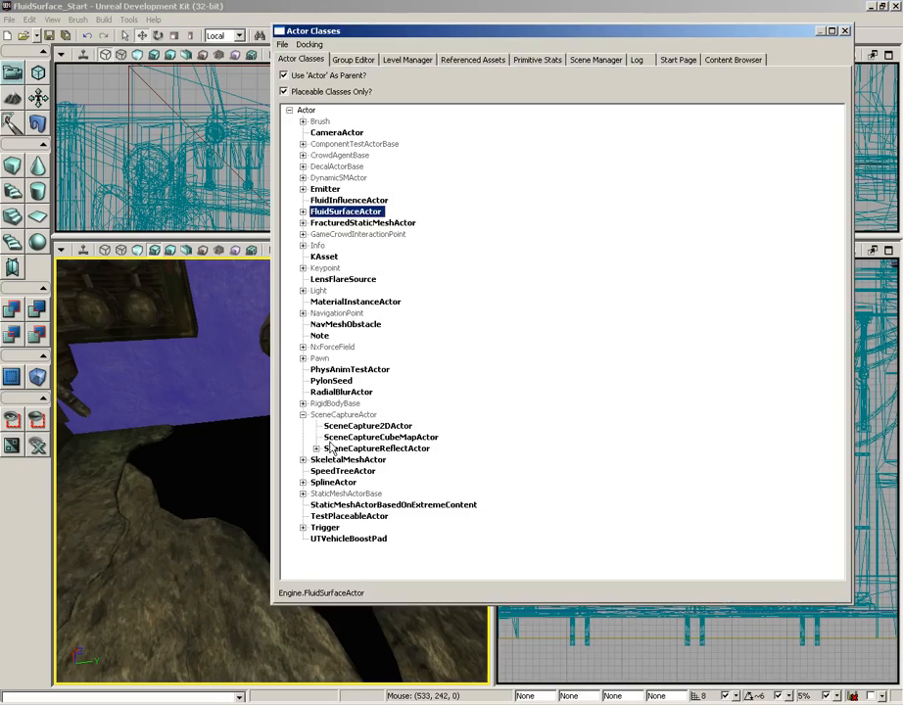
left_click(380, 436)
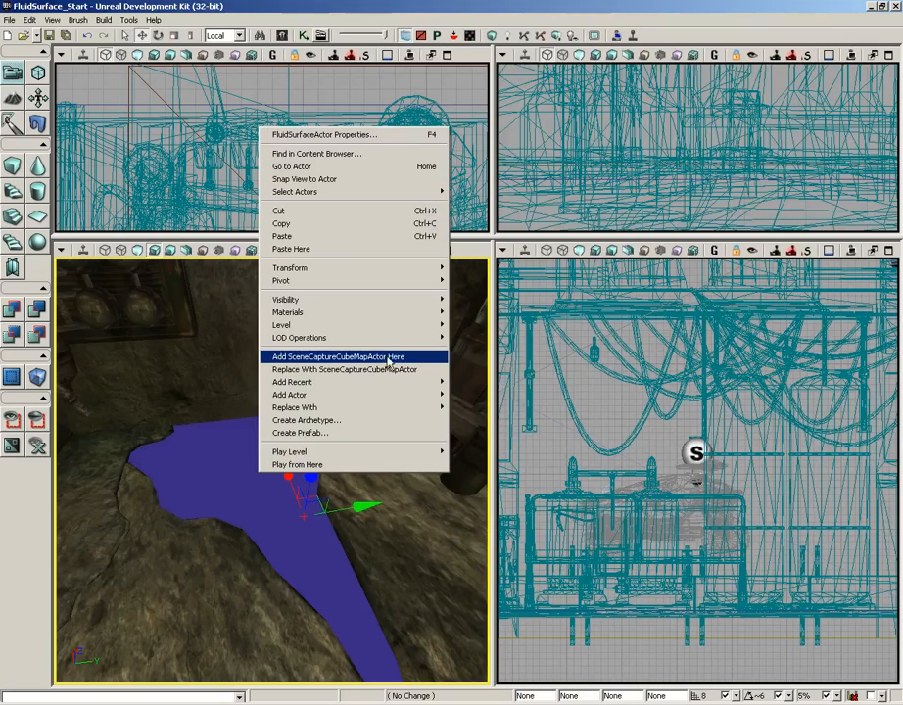
Add a SceneCaptureCubeMapActor just above the puddle's fluid surface
left_click(337, 357)
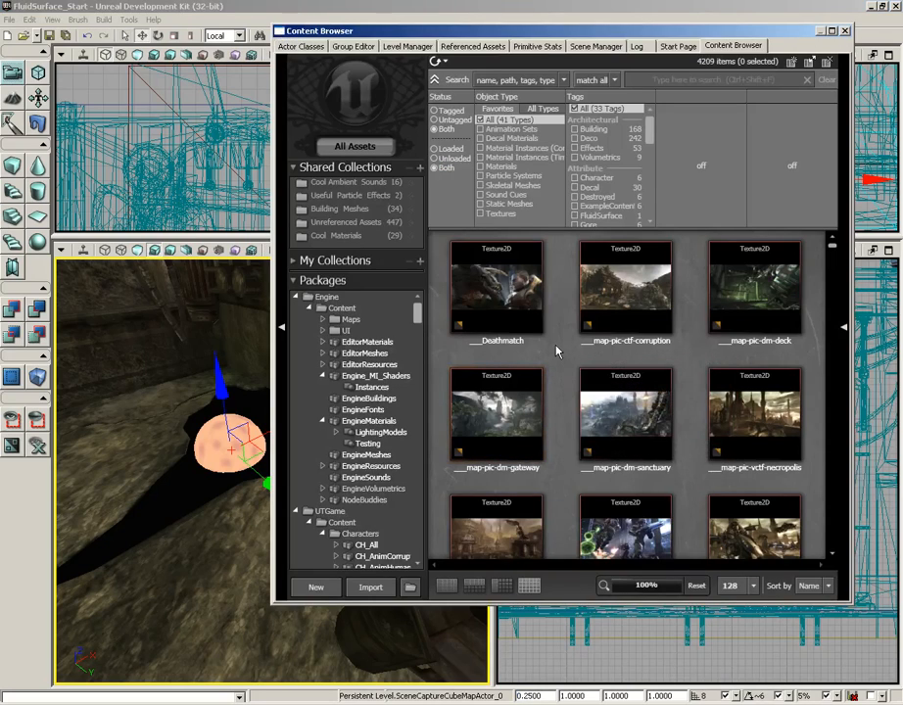
Create a new RenderToTextureCube named RTTCube_WaterReflection in package FluidPackage
right_click(627, 421)
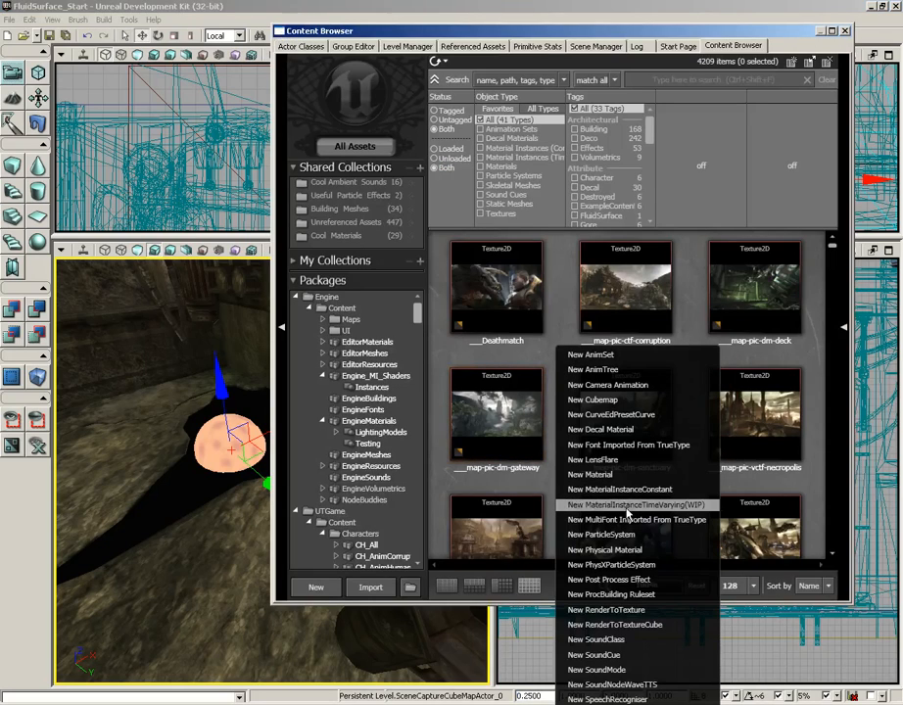
mouse_move(634, 519)
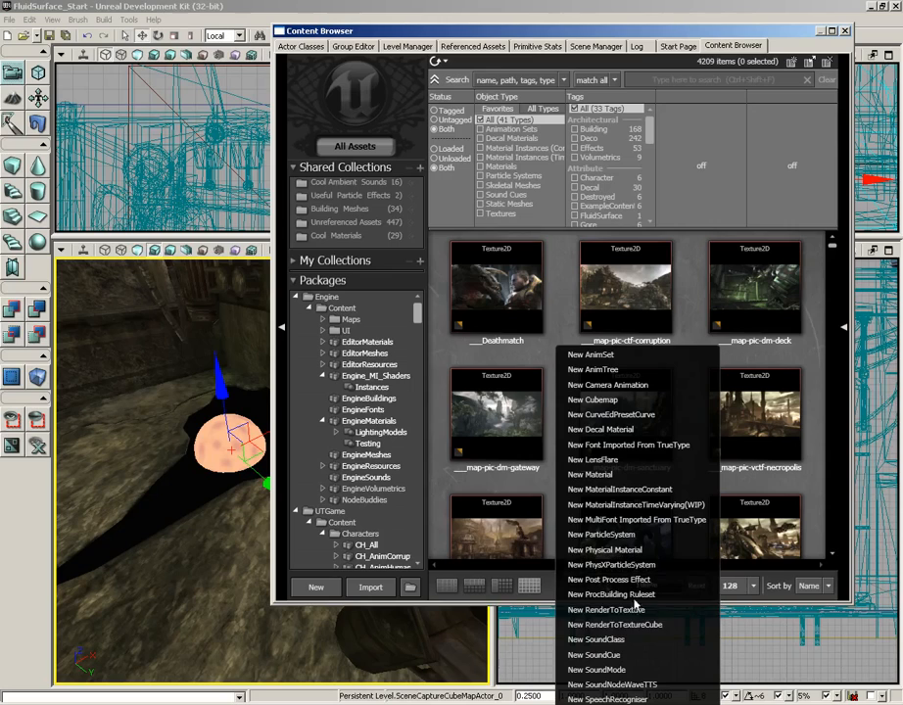
left_click(615, 624)
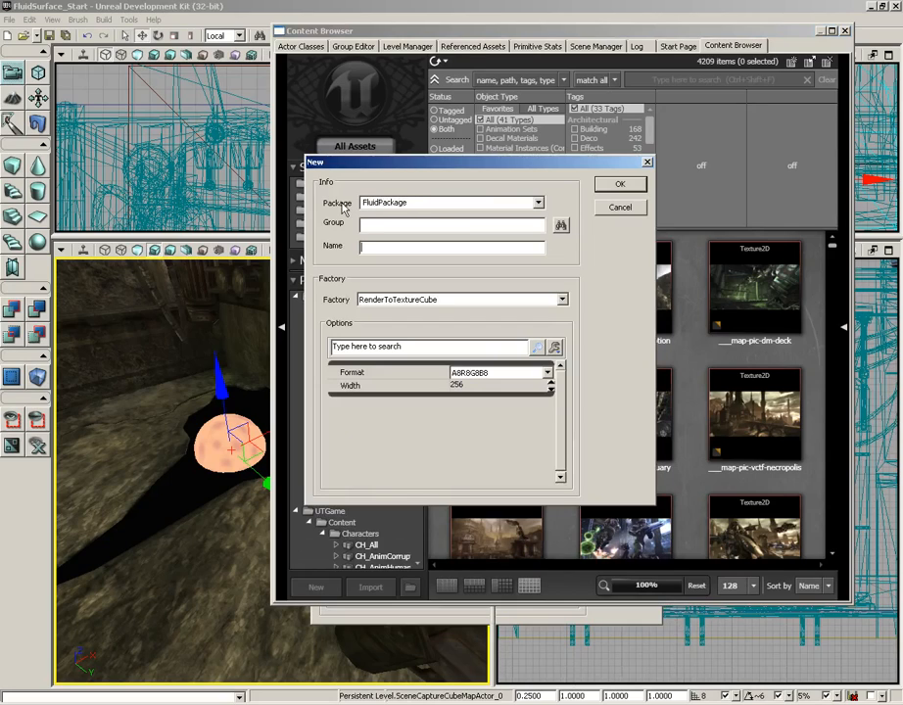
type("R")
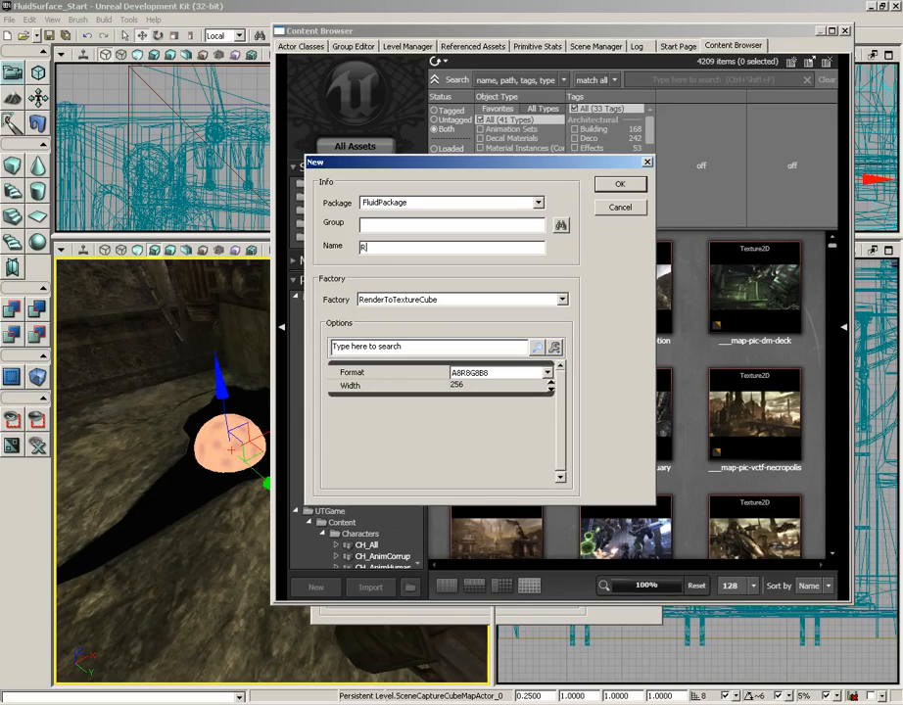
type("TTCube_WaterReflect")
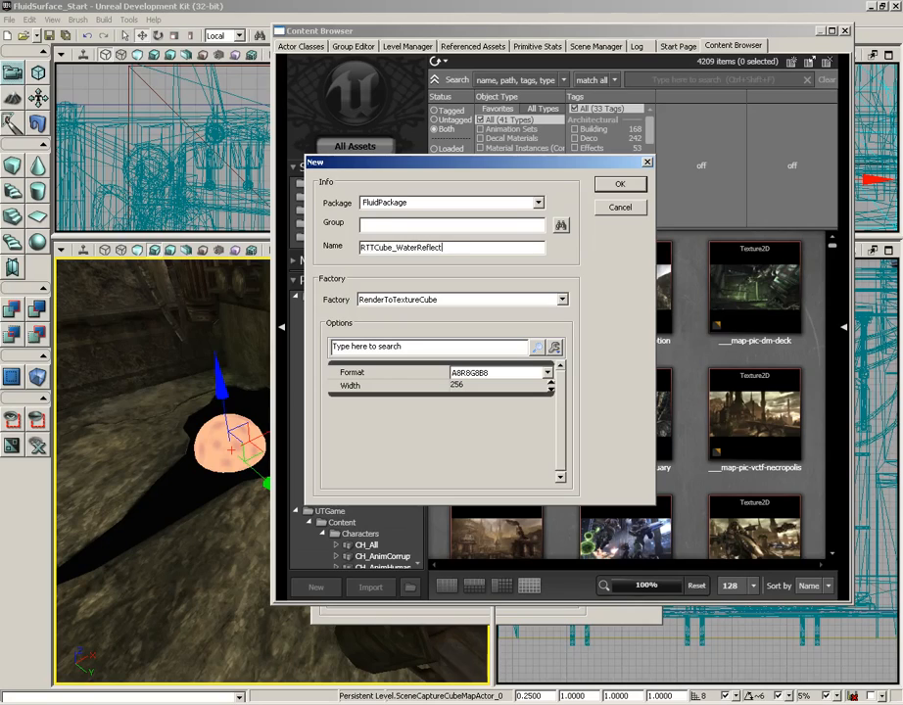
type("ion")
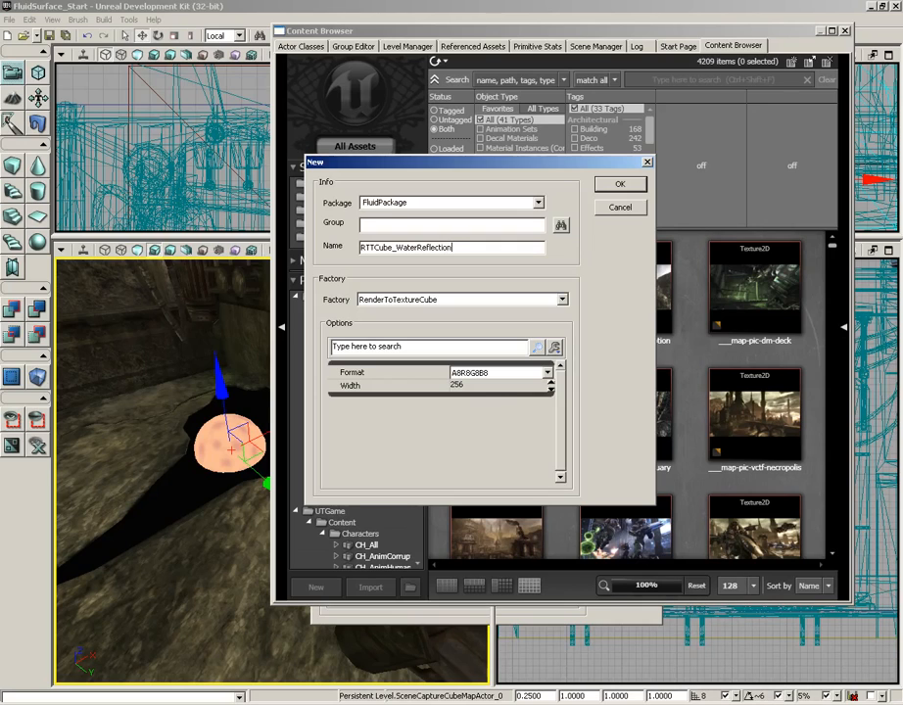
left_click(618, 184)
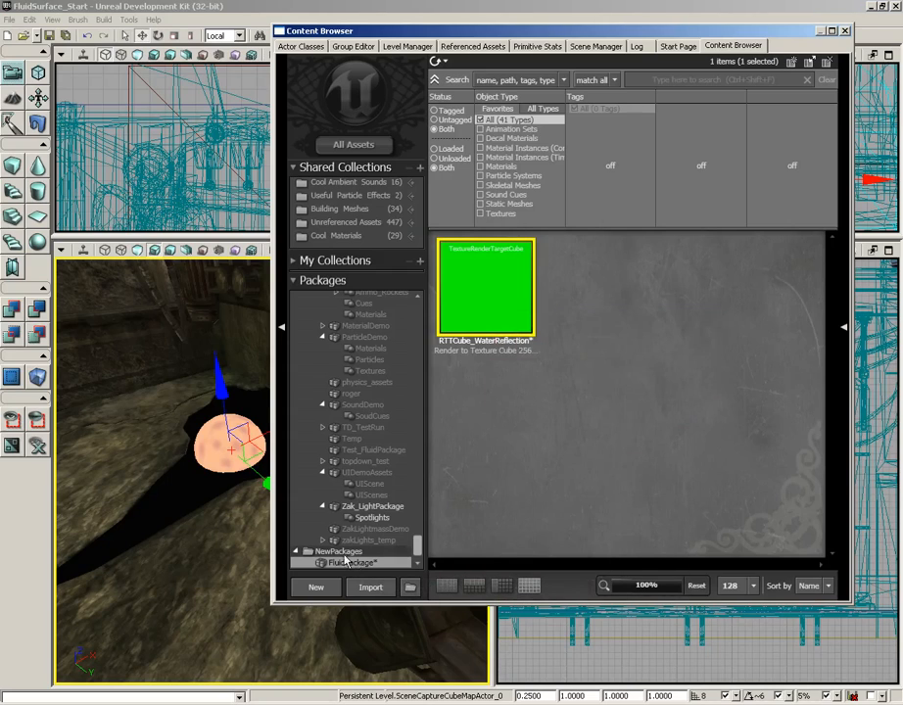
Save FluidPackage to the content folder
left_click(350, 562)
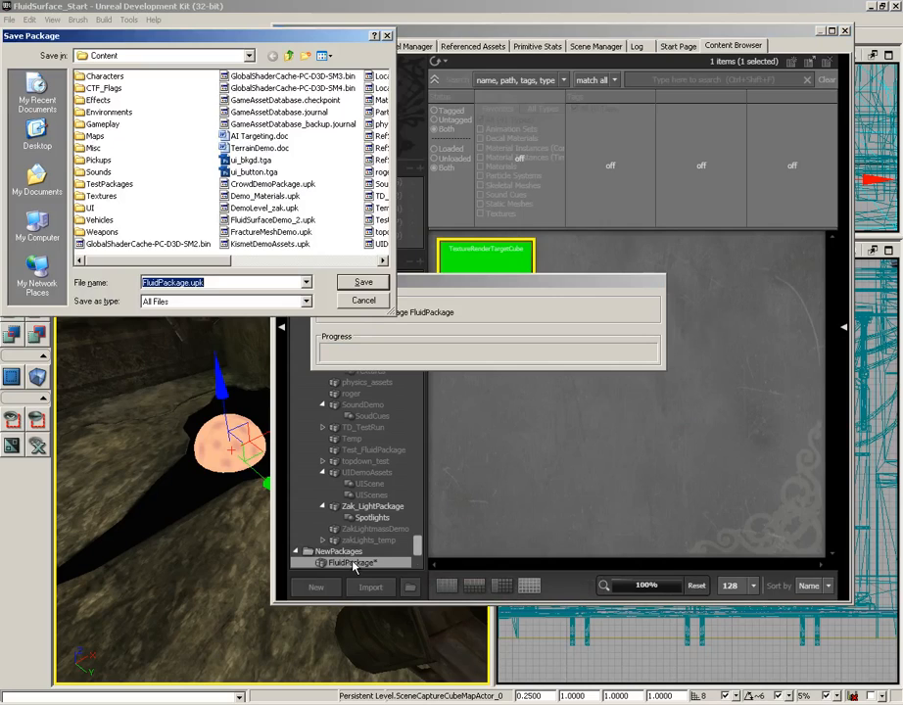
left_click(364, 282)
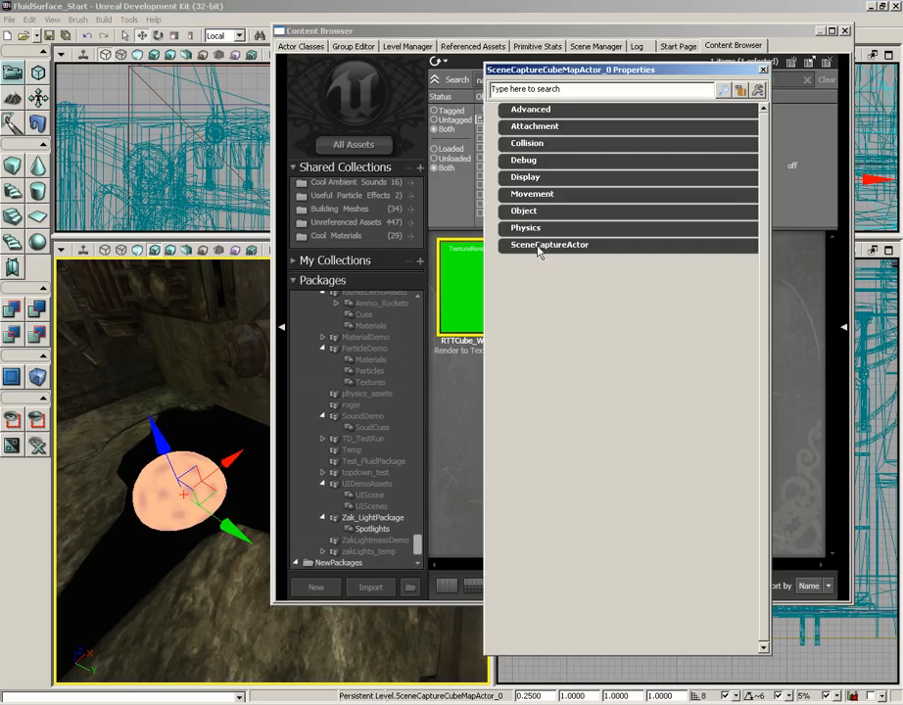
Set the capture actor's Texture Target to RTTCube_WaterReflection from FluidPackage
left_click(548, 243)
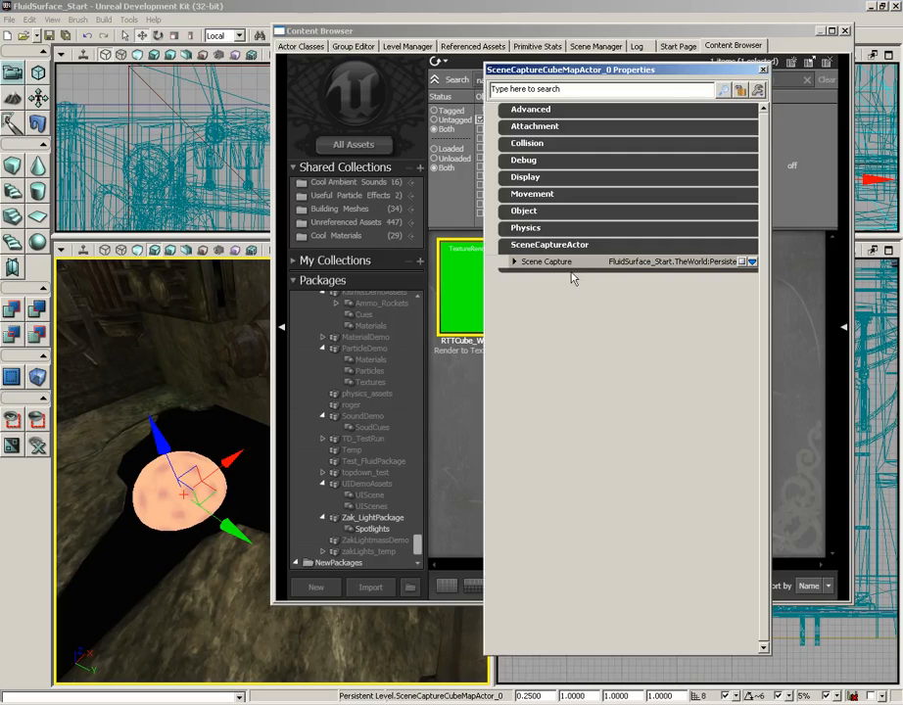
left_click(513, 262)
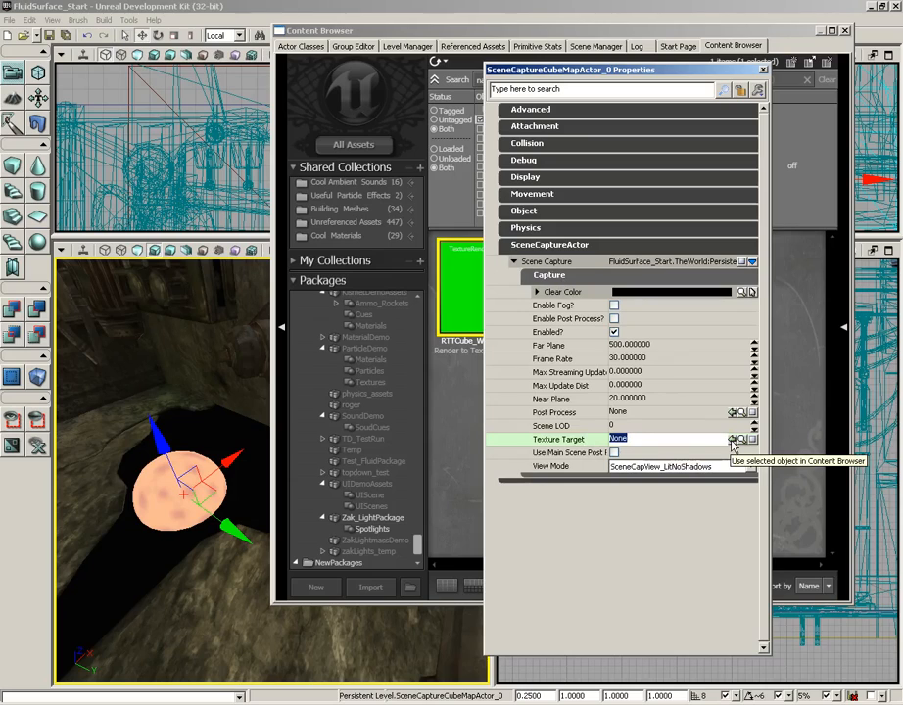
left_click(732, 439)
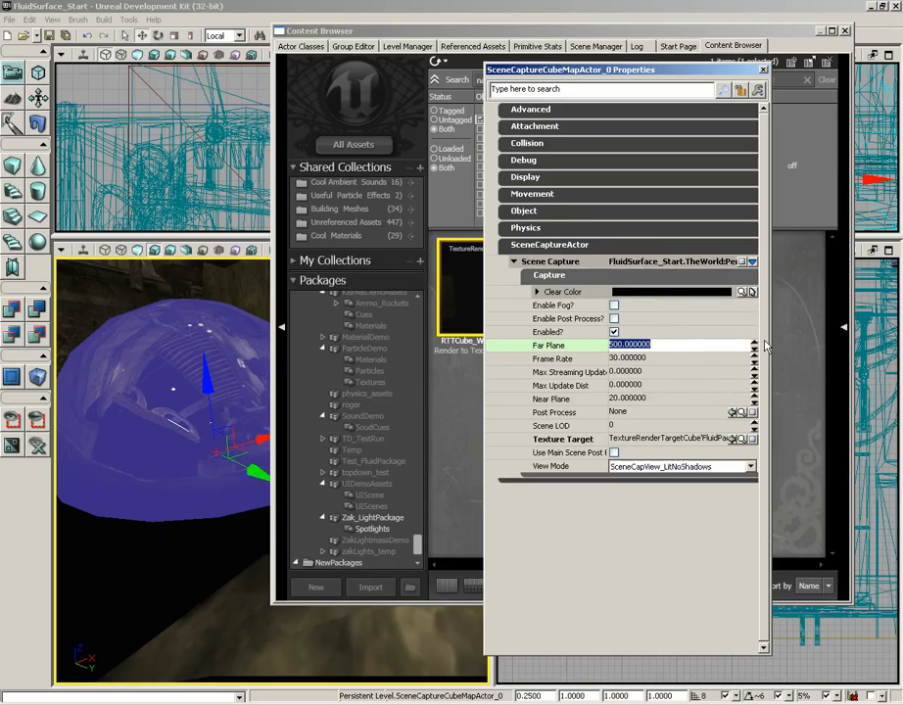
Set the capture's Far Plane to 1024
type("10")
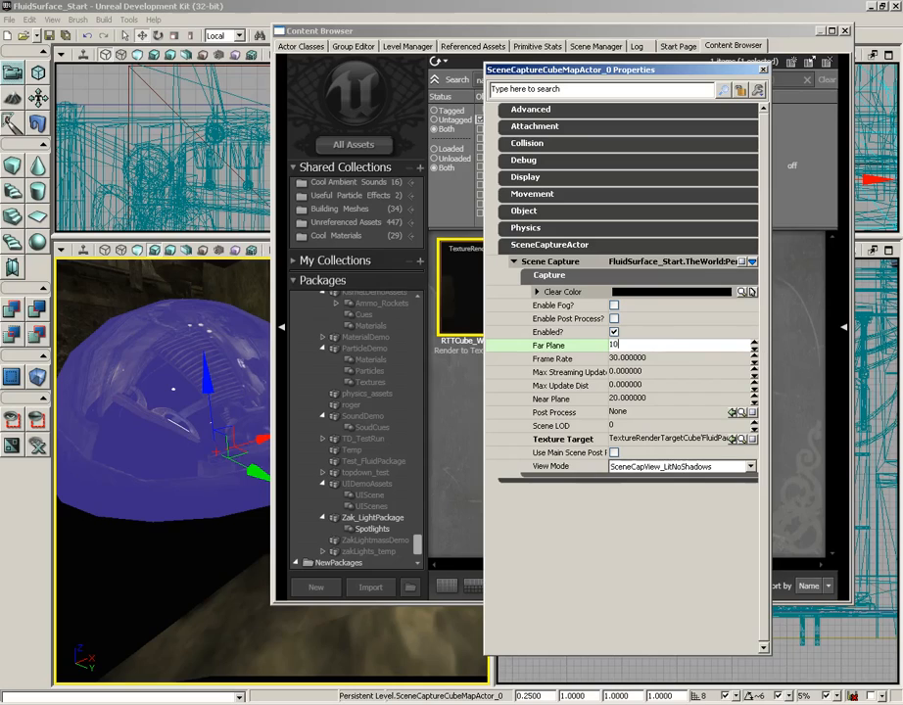
type("1024")
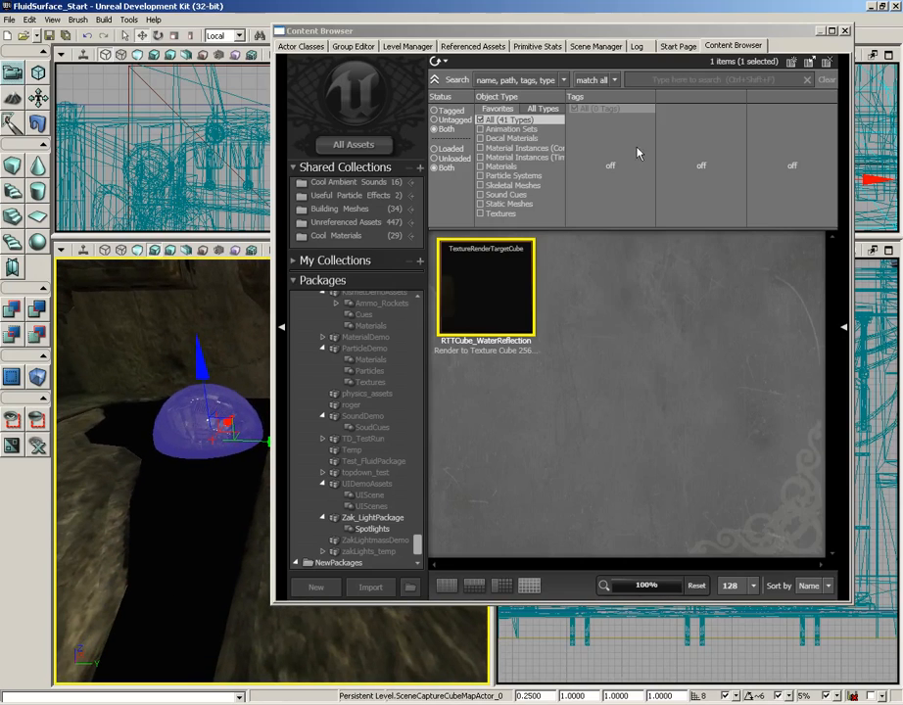
mouse_move(759, 112)
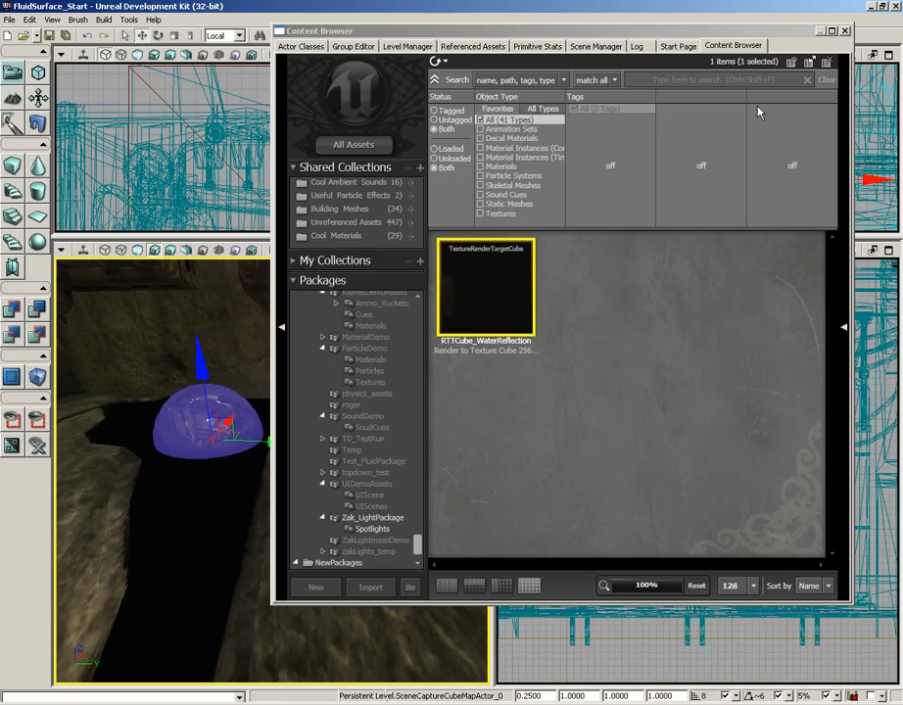
Close the Content Browser to return to the level viewports
left_click(844, 31)
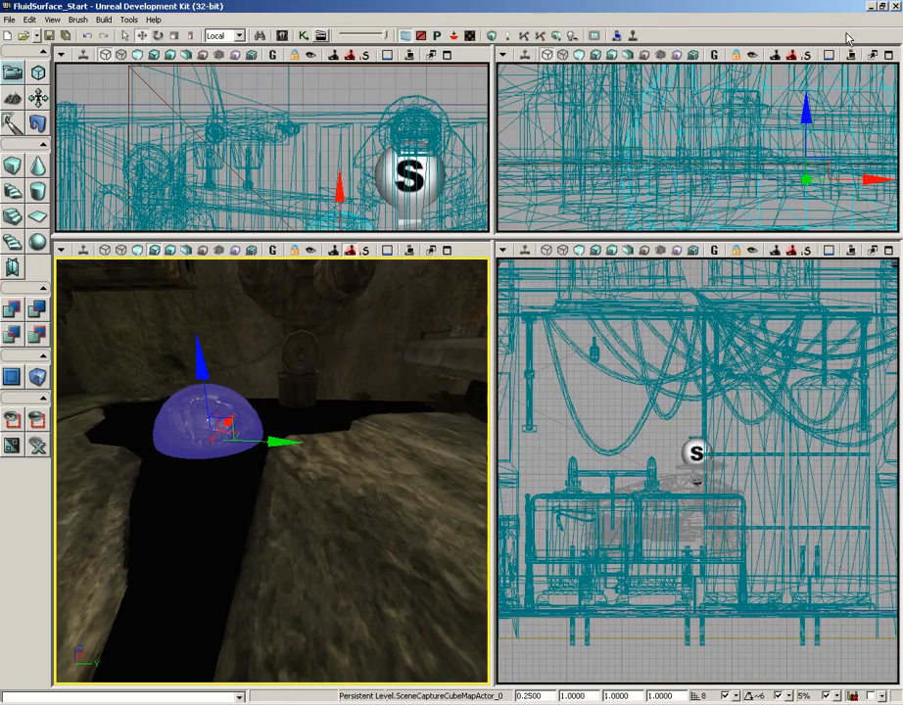